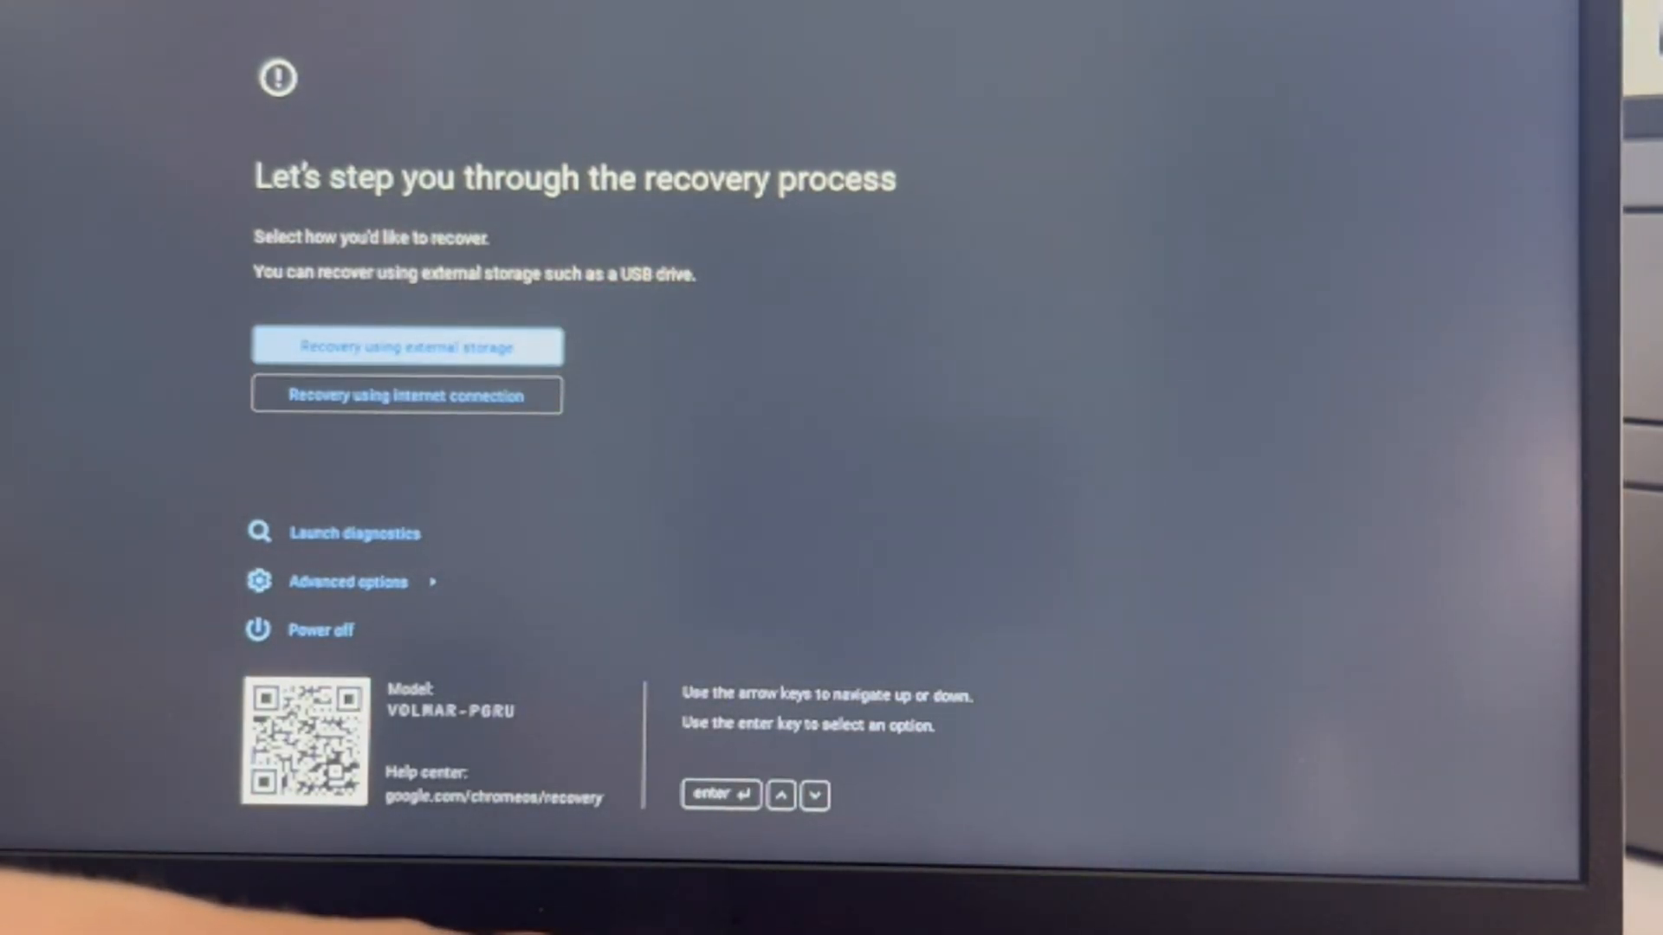
# Choose 'Recovery using external storage' and pass the requirements and recovery-image confirmation pages.
pyautogui.click(406, 347)
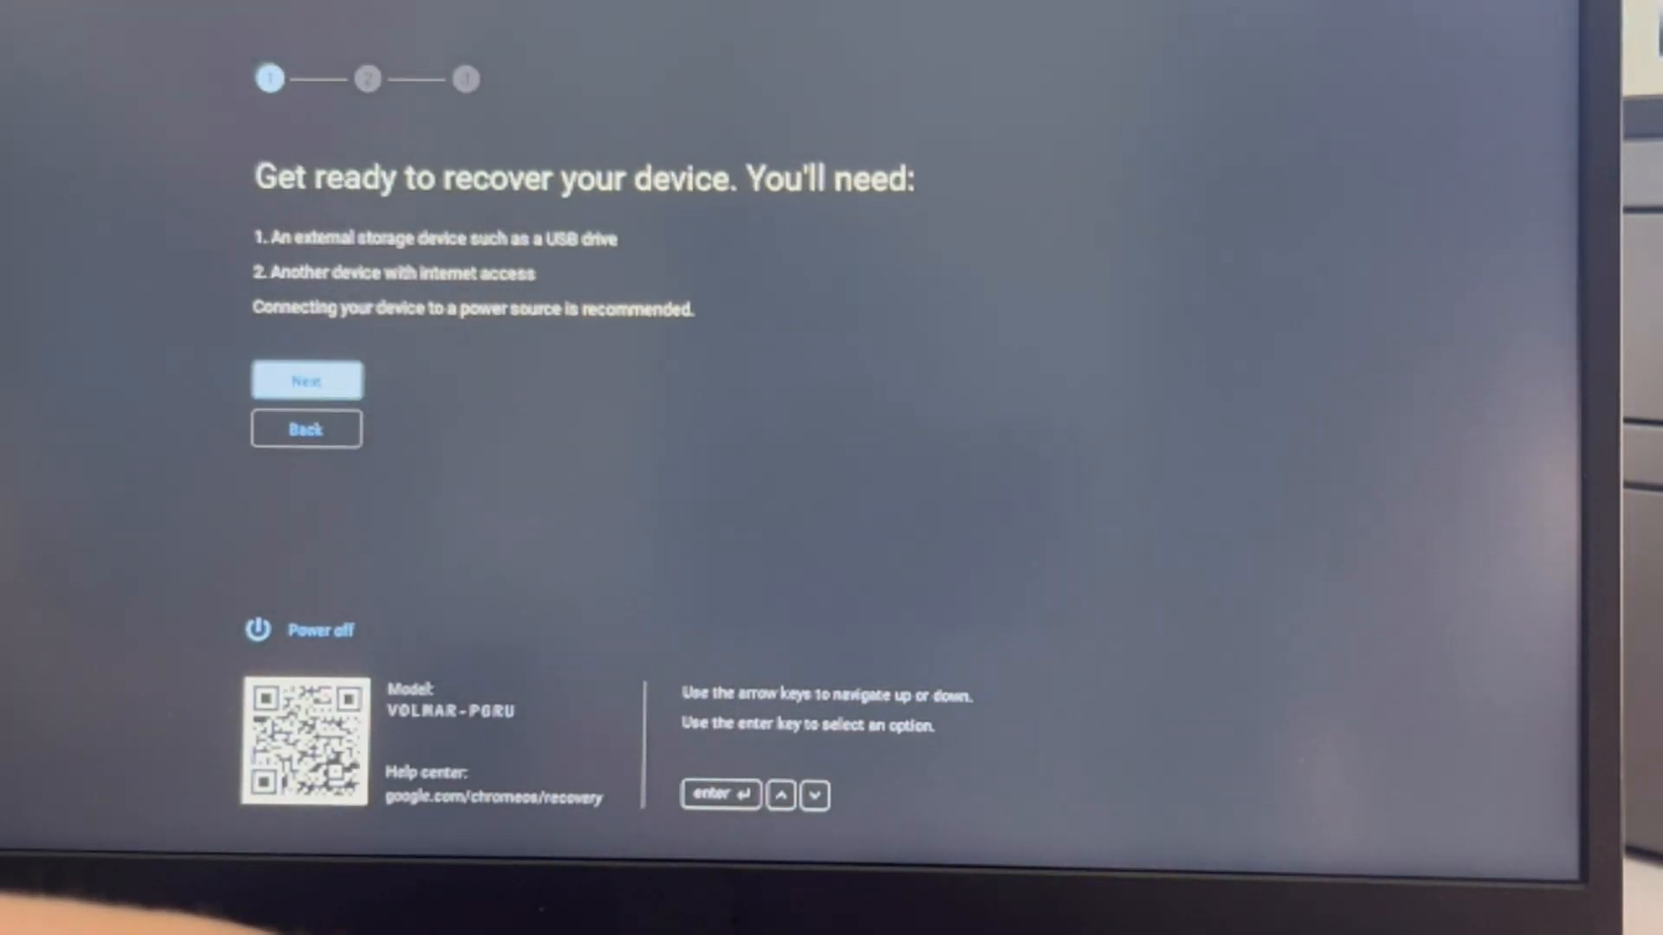
pyautogui.click(307, 379)
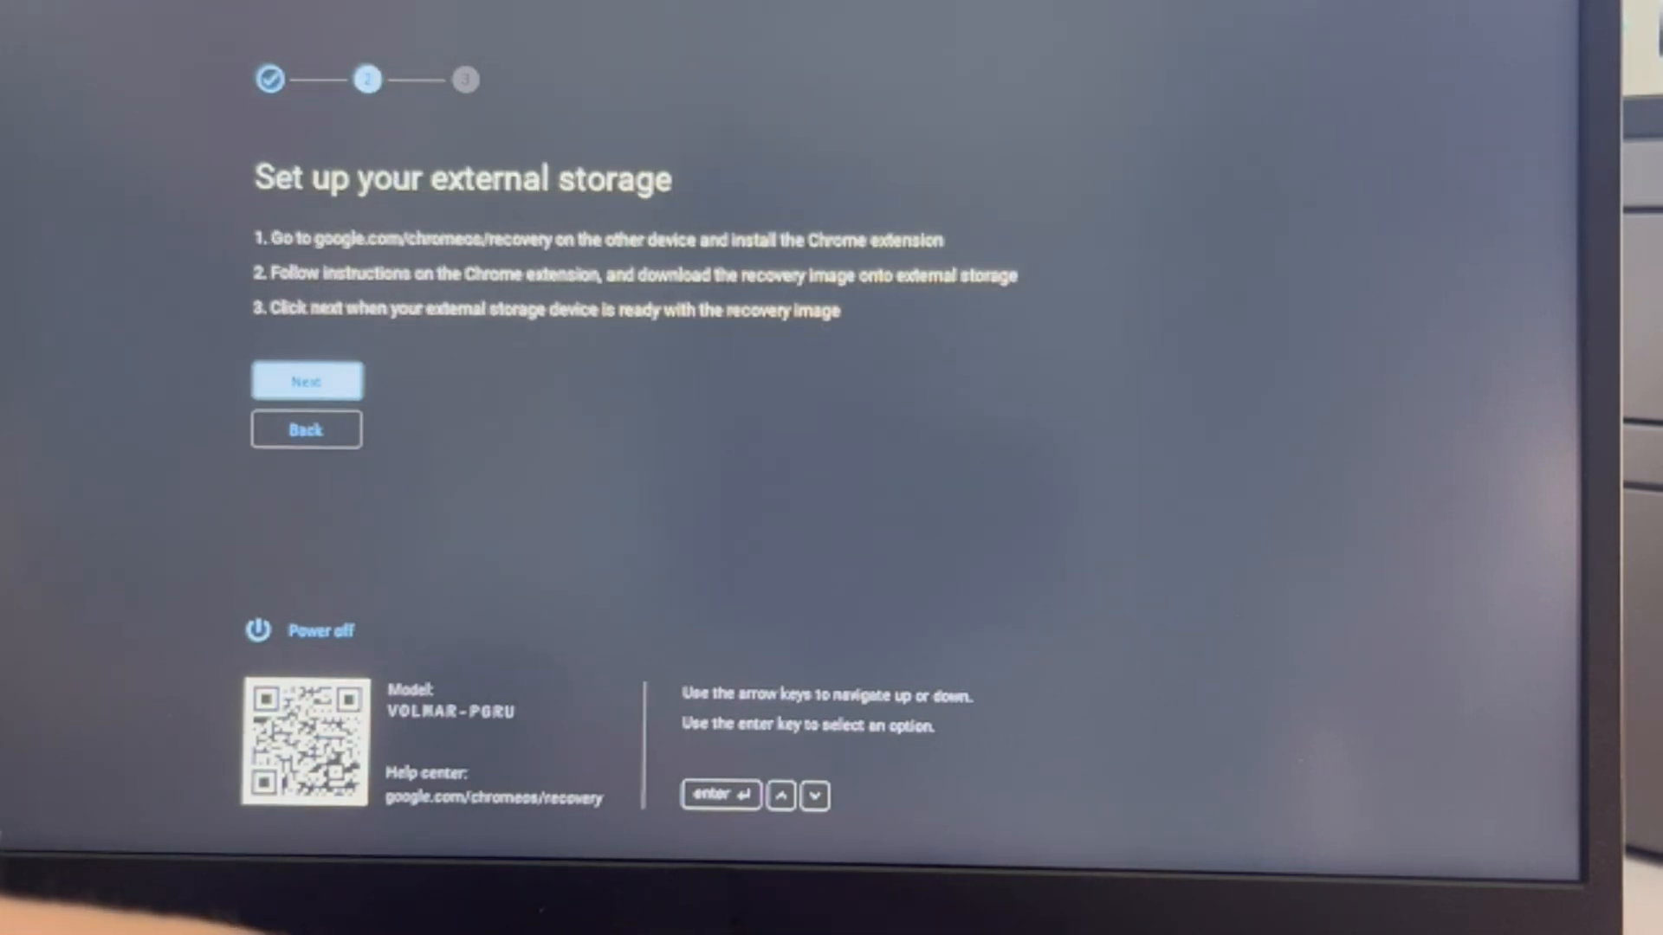
pyautogui.click(306, 379)
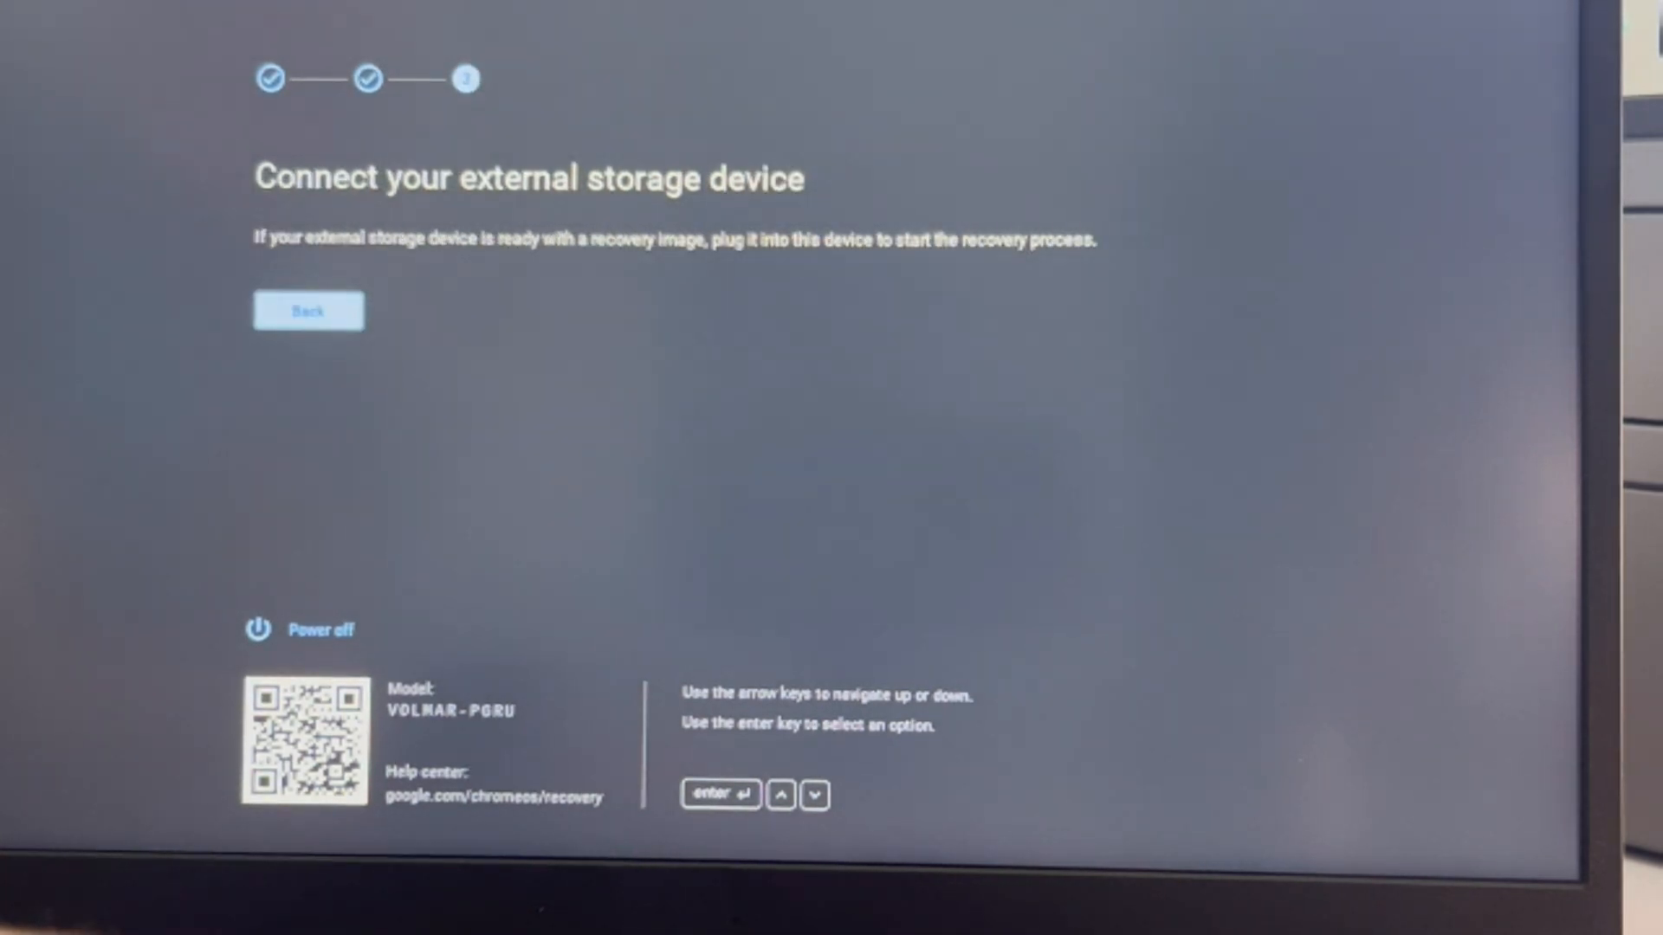